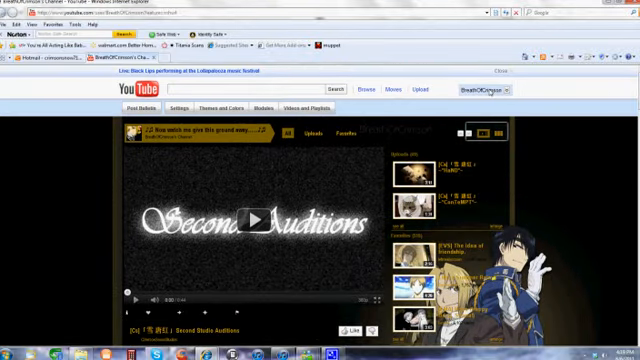
- Reach the Personal Messages inbox from the account menu, then bring up the playlists overview
left_click(496, 88)
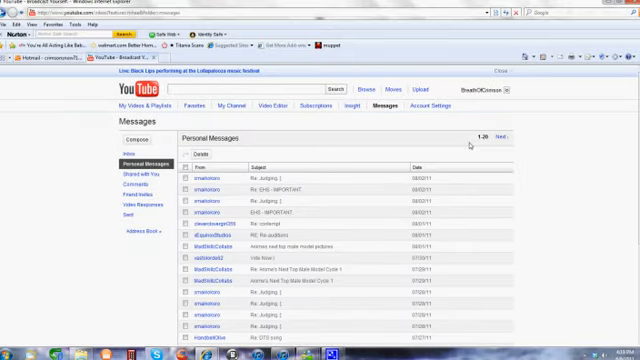
mouse_move(544, 184)
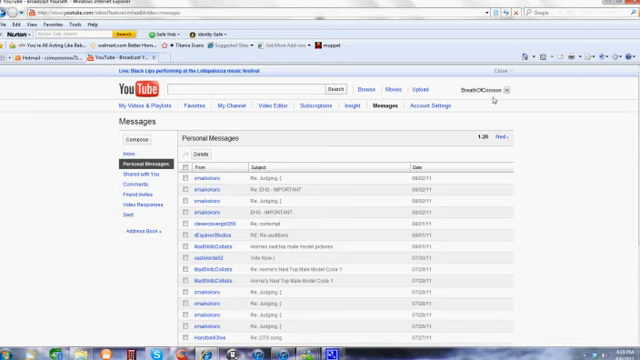
left_click(502, 88)
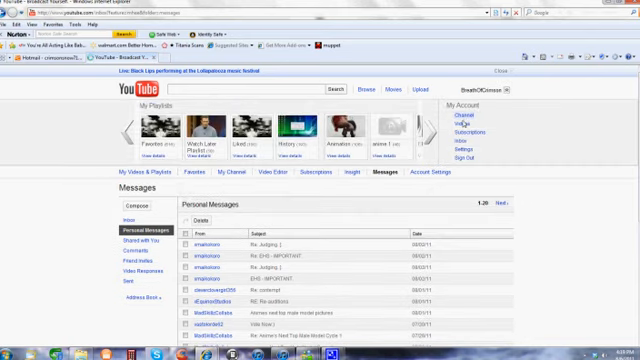